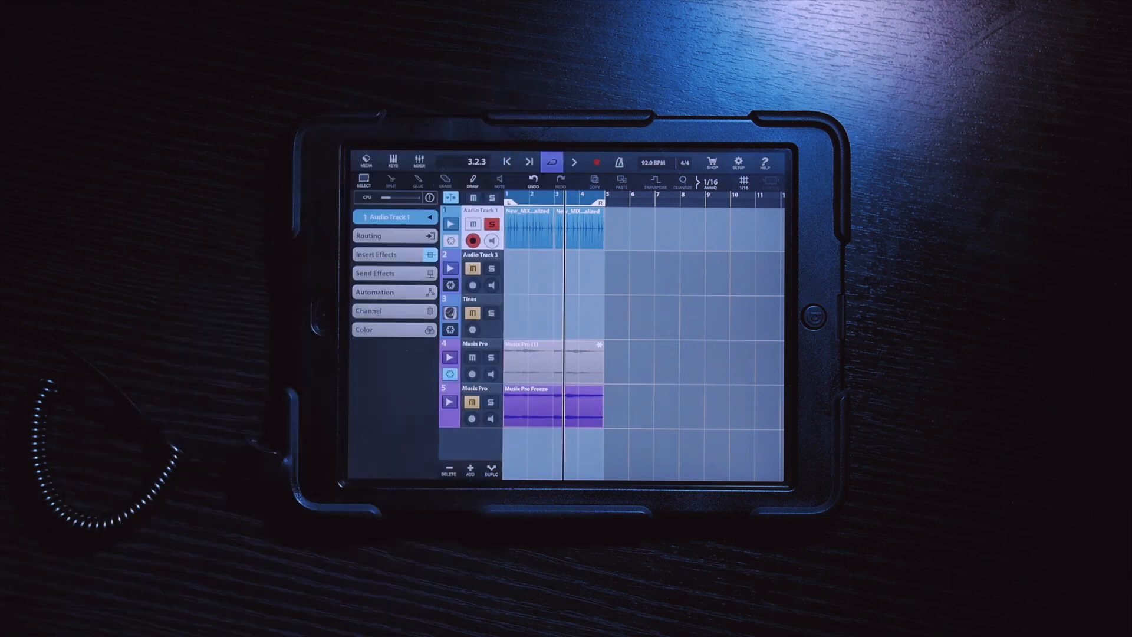
Insert the MSXII Lo-Fly Dirt Audio Unit as an insert effect on Audio Track 1
click(382, 254)
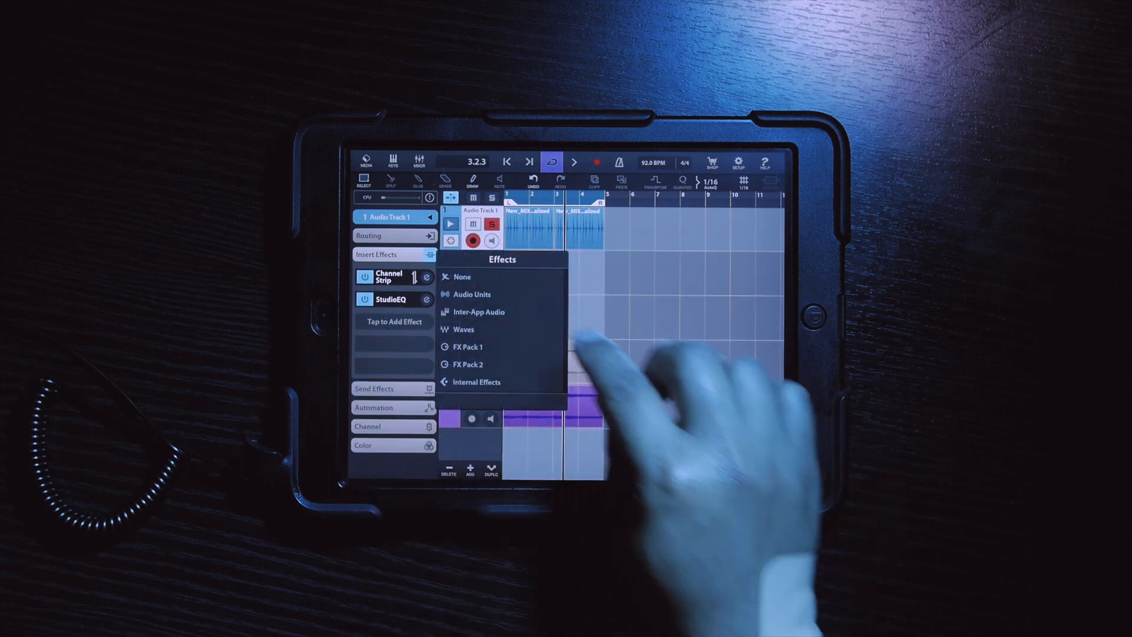
click(472, 294)
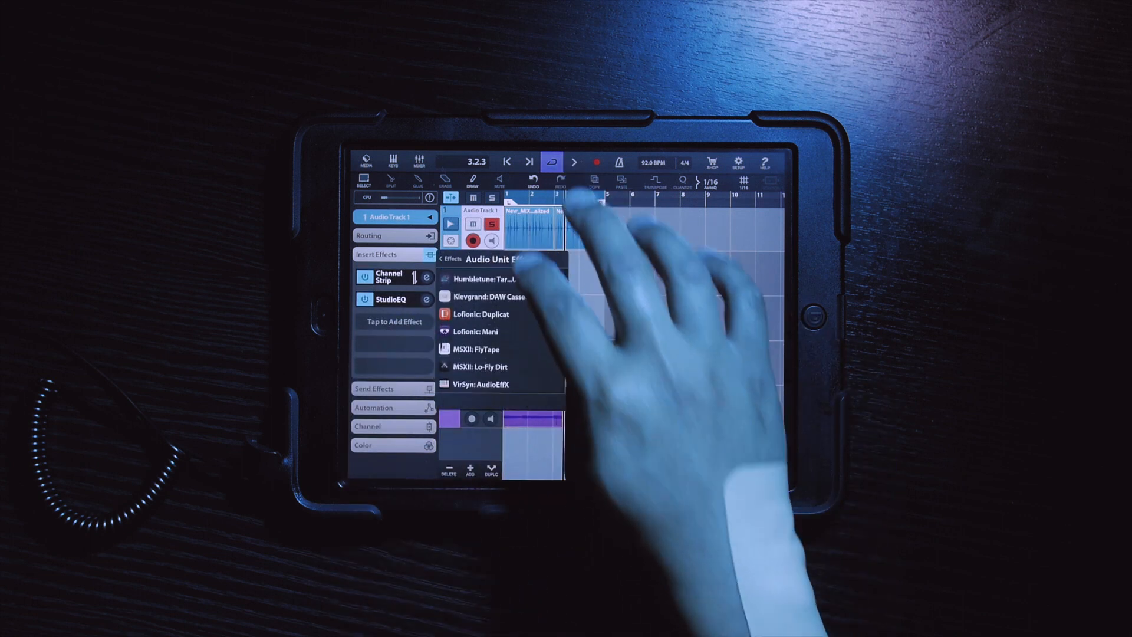
click(477, 366)
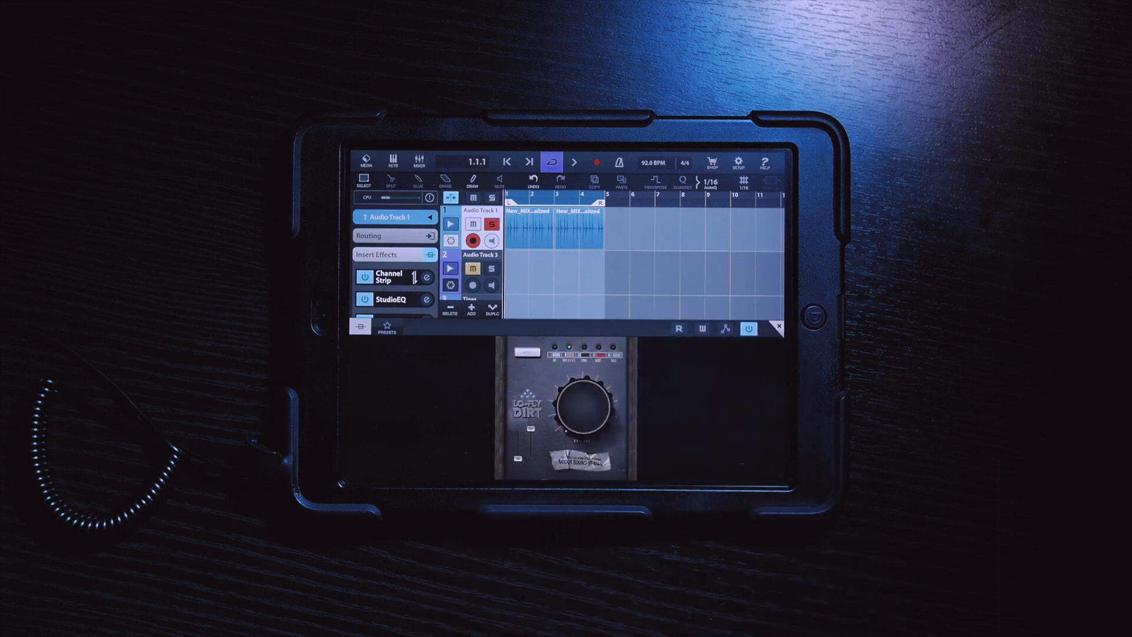
Turn on automation writing for the Lo-Fly Dirt effect
click(574, 162)
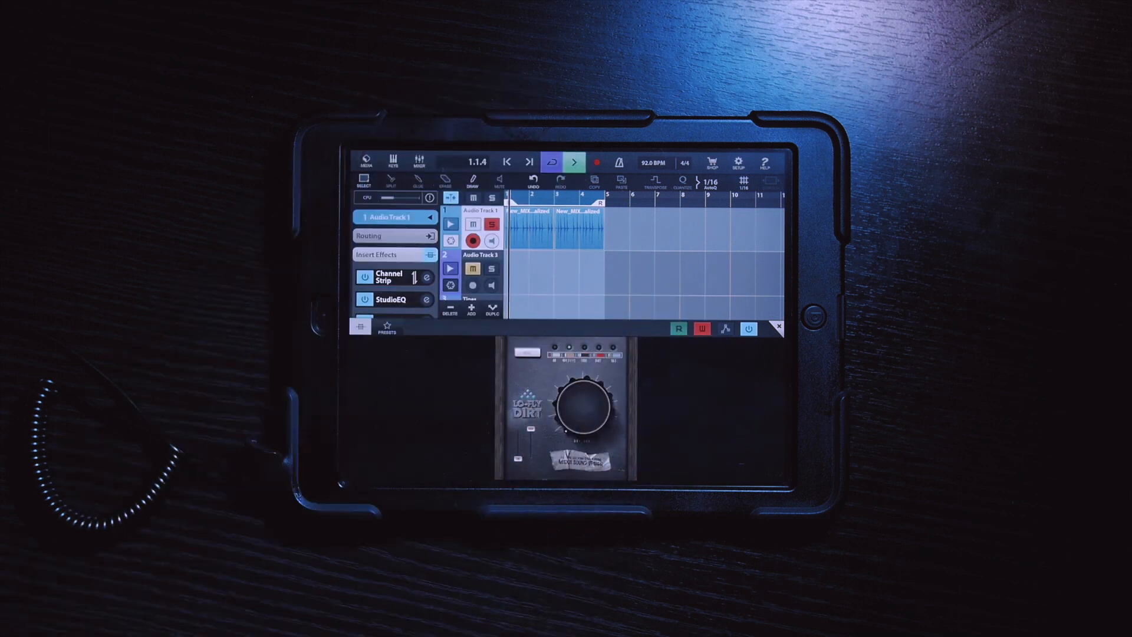
click(581, 404)
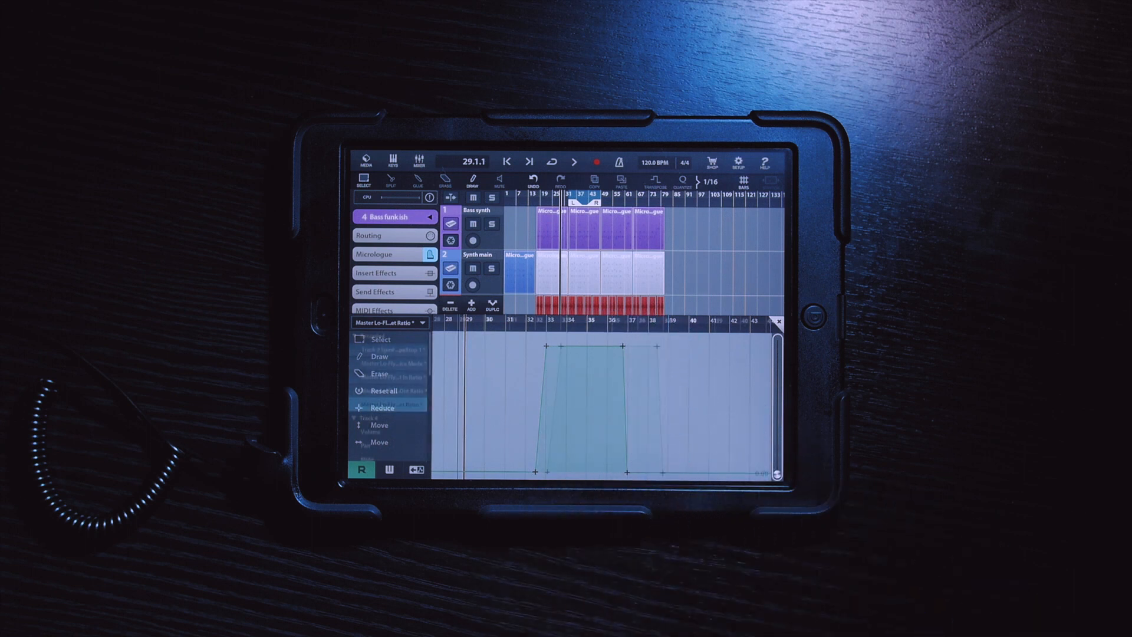
Play the example song to hear the Master Lo-Fly ratio automation curve
click(573, 161)
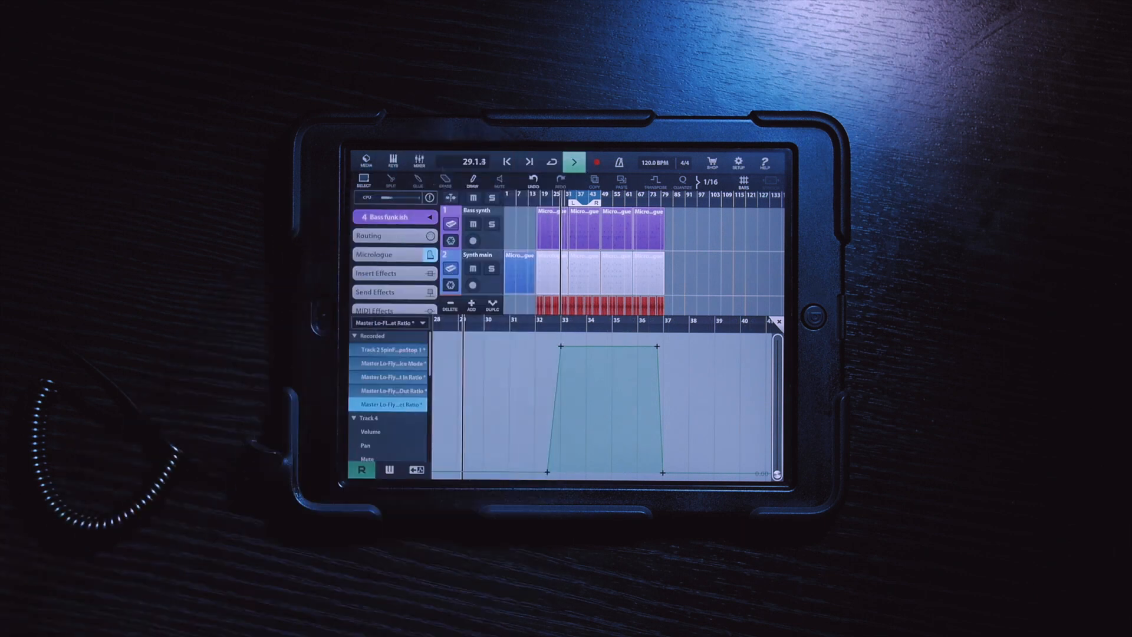